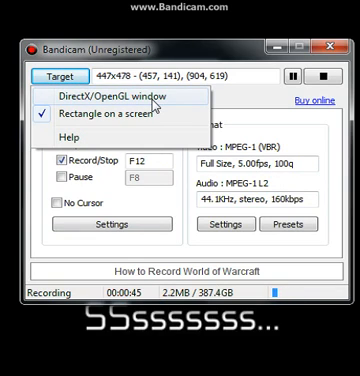
mouse_move(148, 120)
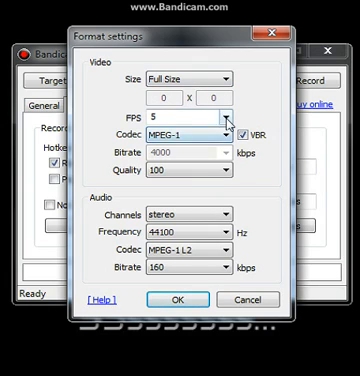
Re-enter the frame rate as 5 fps in the Bandicam format settings with MPEG-1, VBR, 4000 kbps, quality 100
click(224, 112)
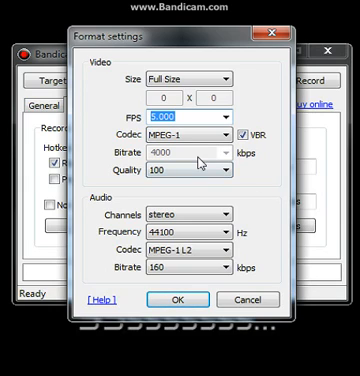
mouse_move(206, 150)
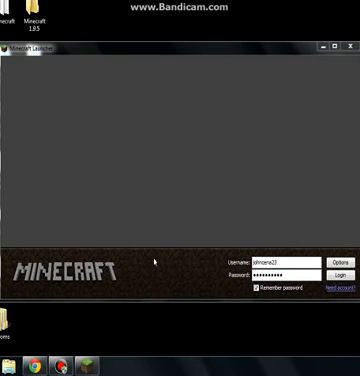
mouse_move(198, 100)
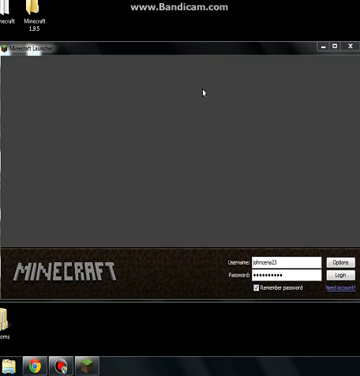
mouse_move(280, 146)
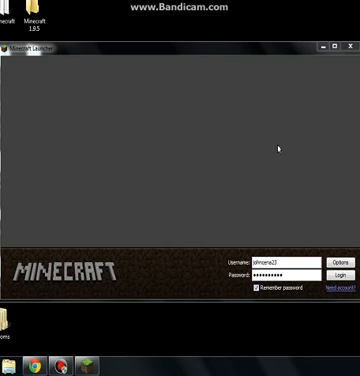